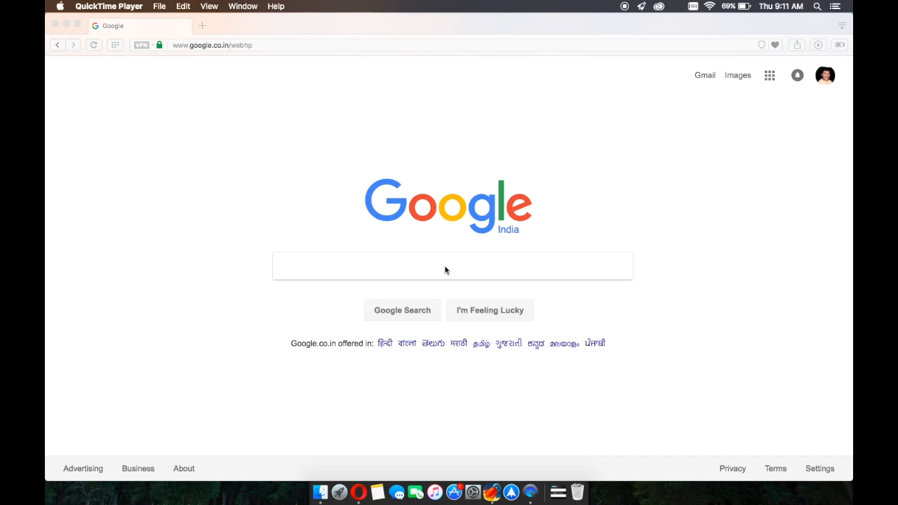
Search Google for 'tunnelblick', reach tunnelblick.net's Downloads page and download Stable Tunnelblick 3.7.0
text(tunnelblick)
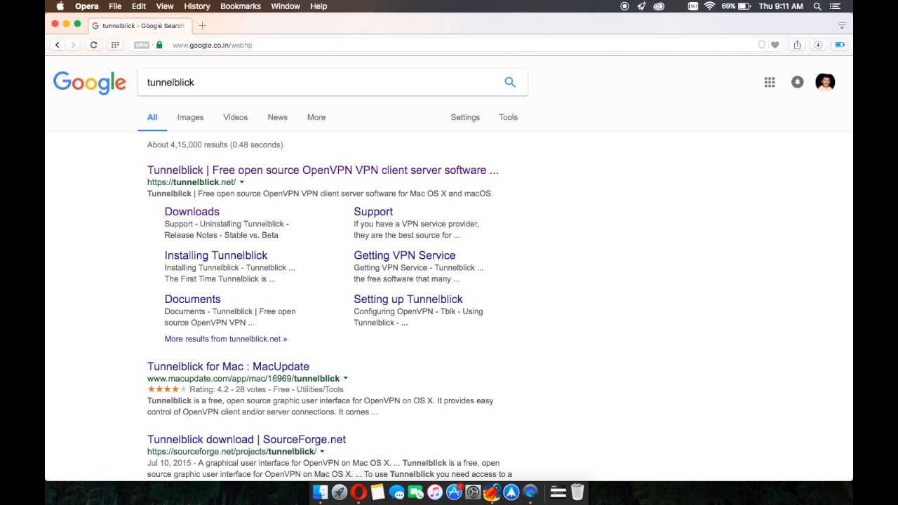
click(191, 210)
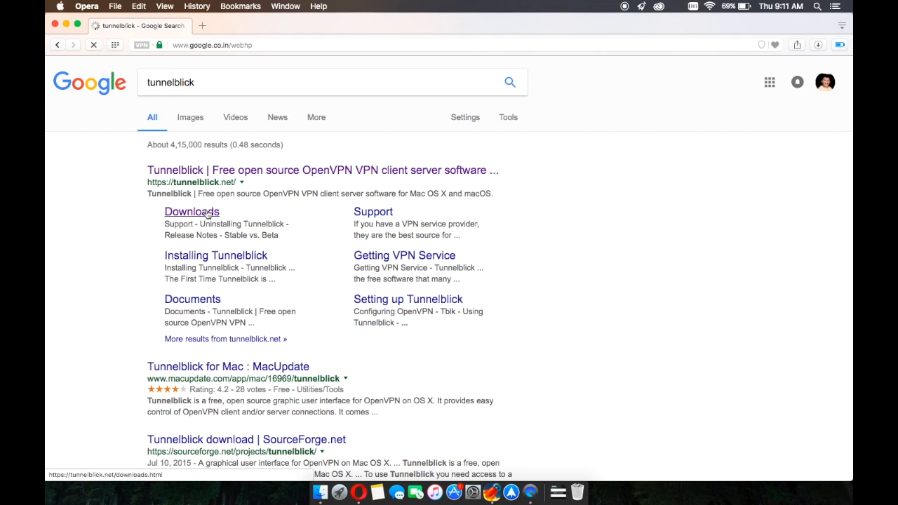
click(191, 211)
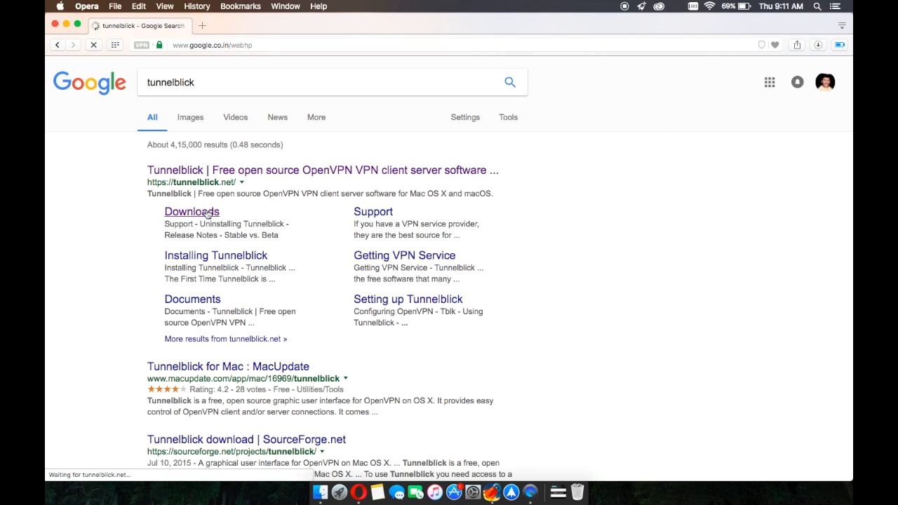
click(191, 210)
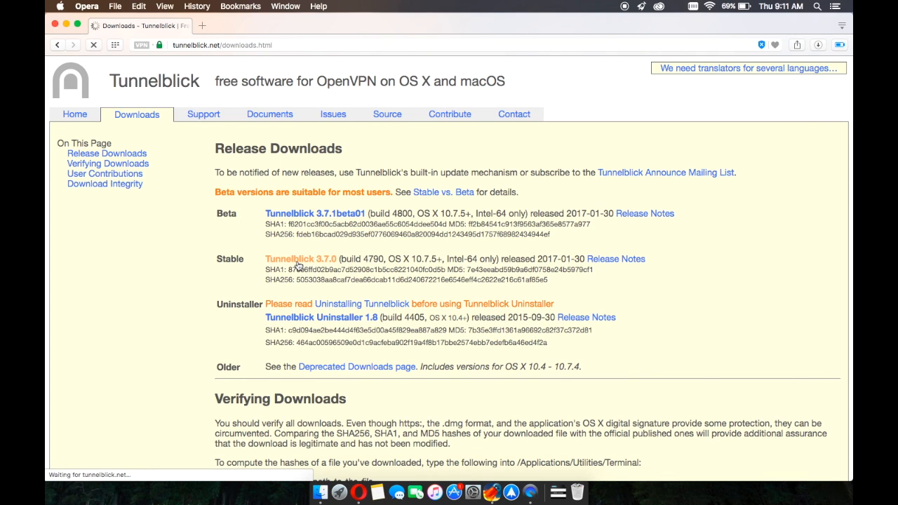
click(300, 258)
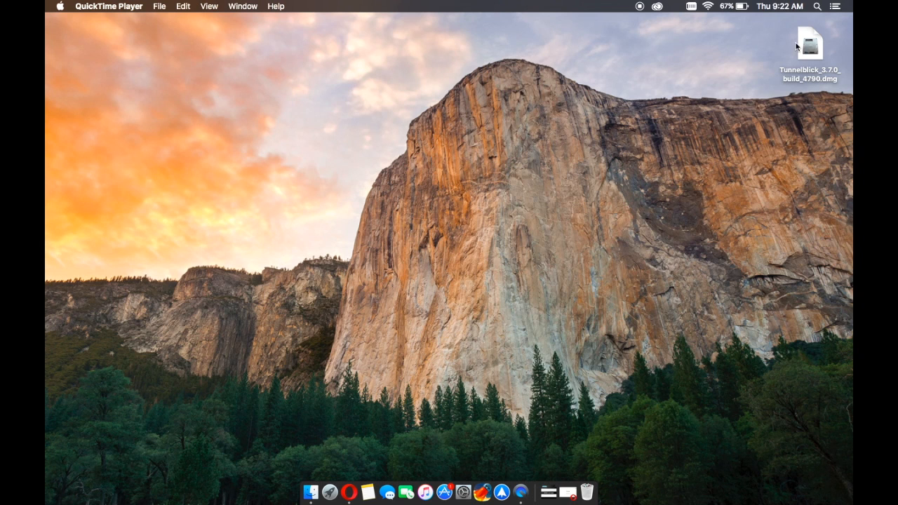
Mount the Tunnelblick .dmg from the desktop and launch its installer, approving the internet-download warning
double_click(809, 45)
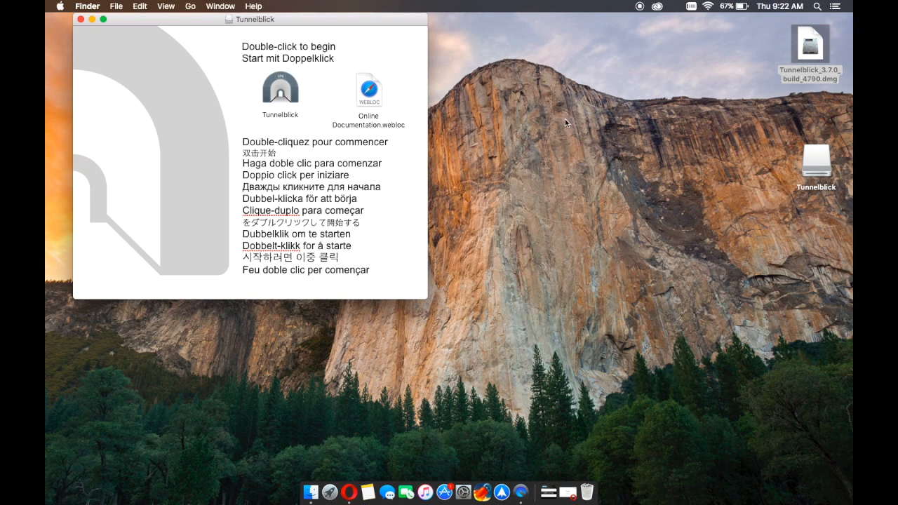
click(280, 90)
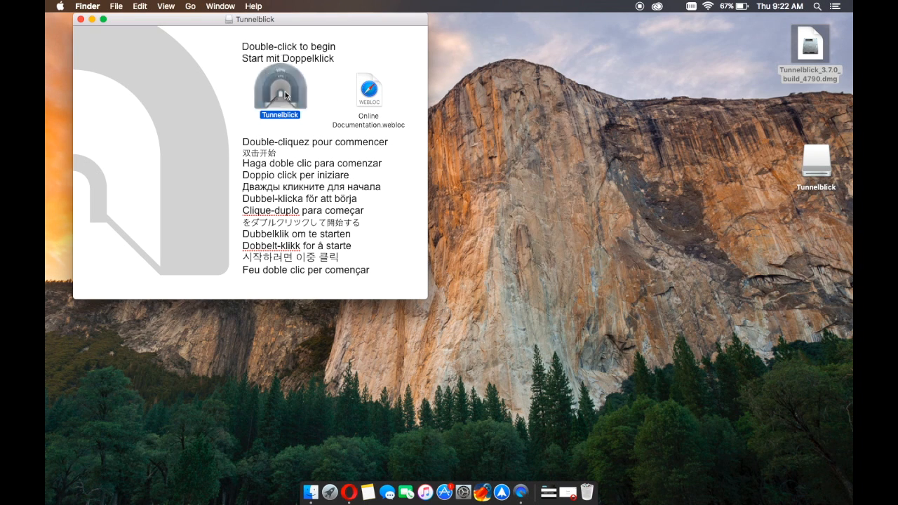
double_click(281, 87)
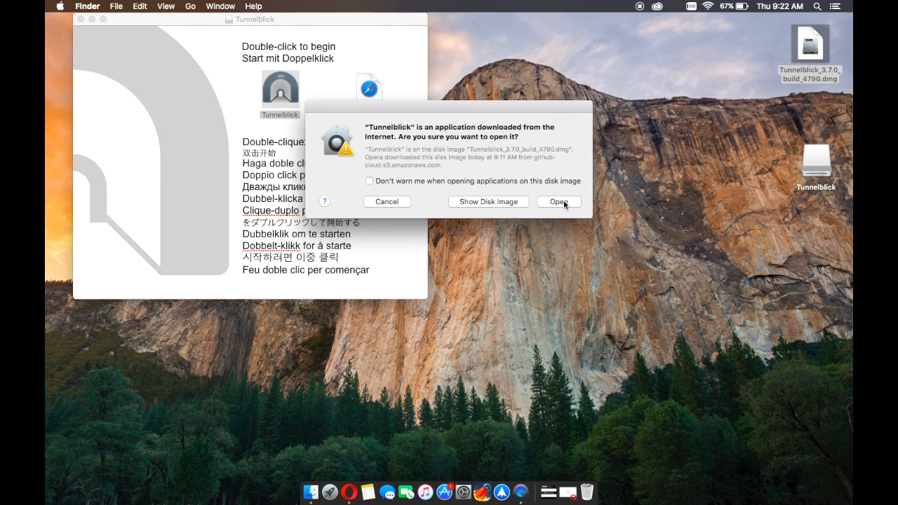
click(559, 202)
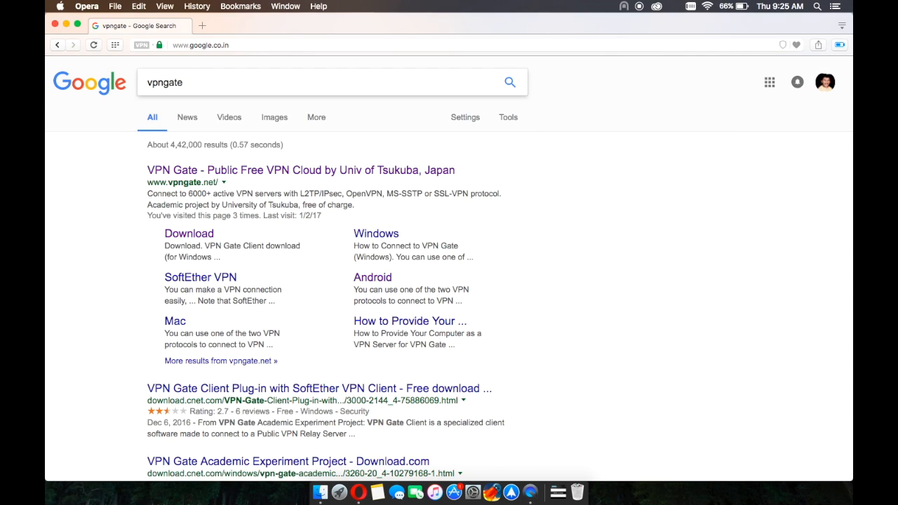
Go to vpngate.net from the Google results and scroll down to the public relay servers table
click(301, 170)
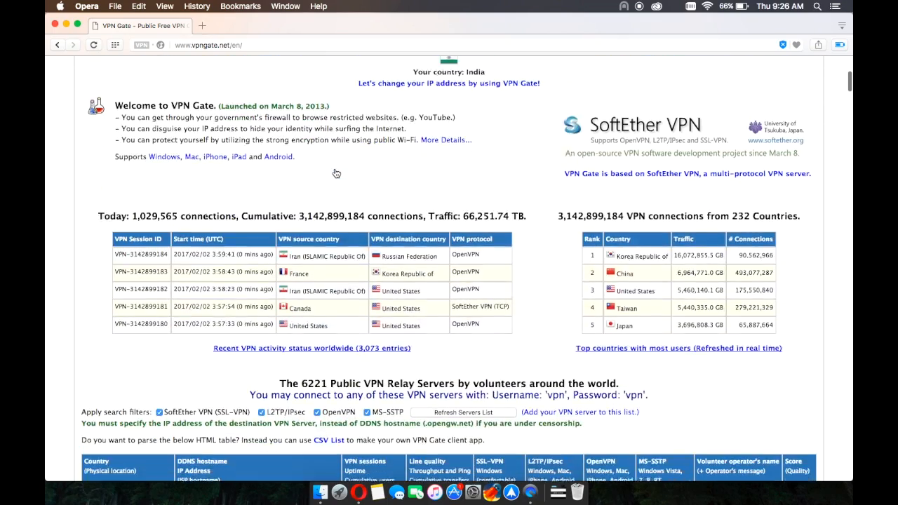
scroll(down, 3)
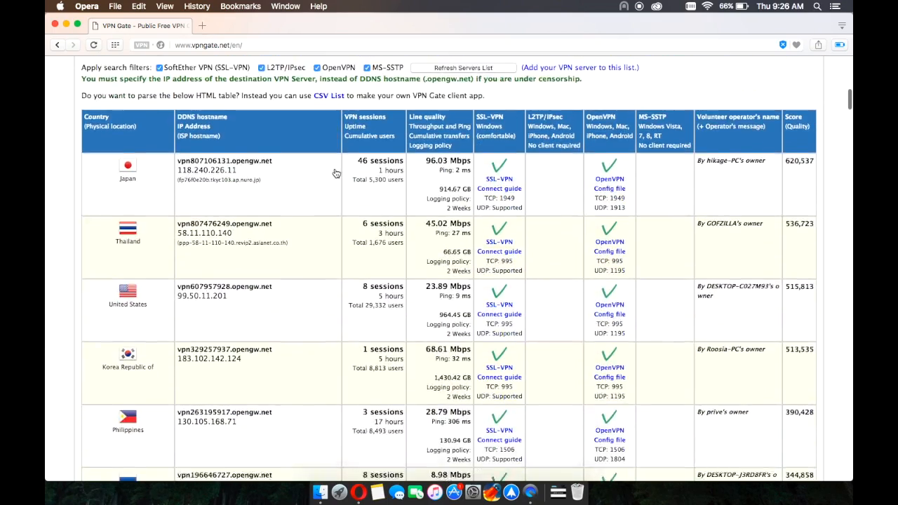
scroll(down, 3)
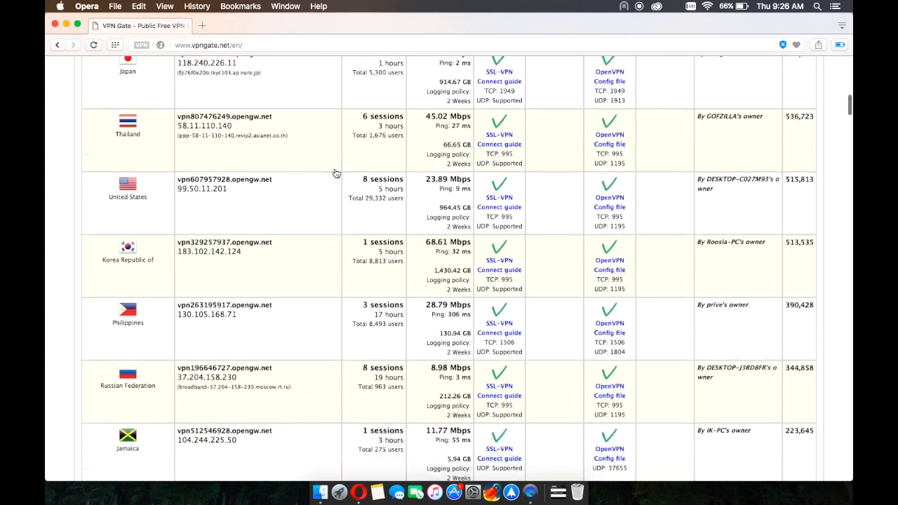
scroll(down, 3)
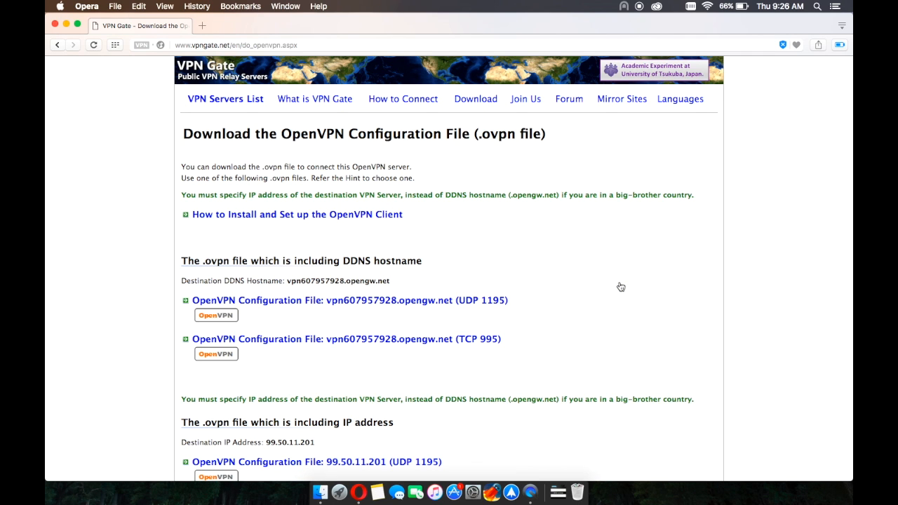
mouse_move(410, 291)
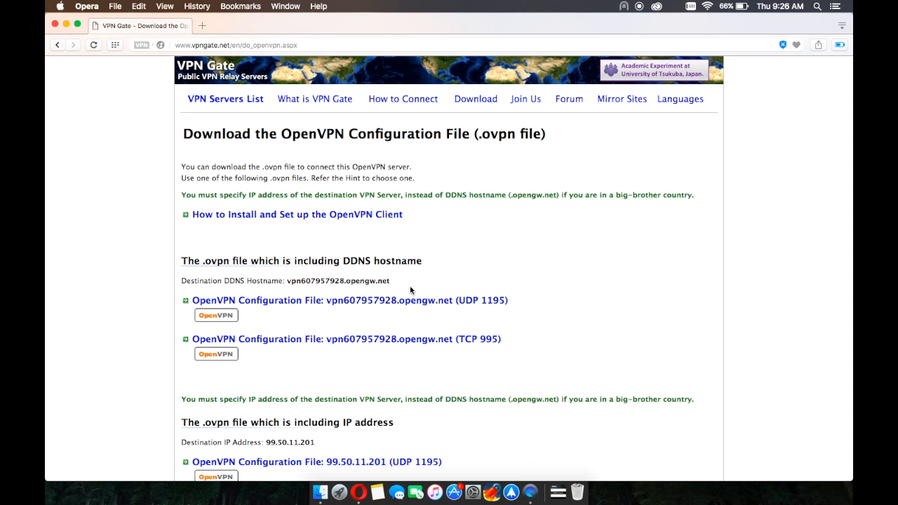
mouse_move(417, 256)
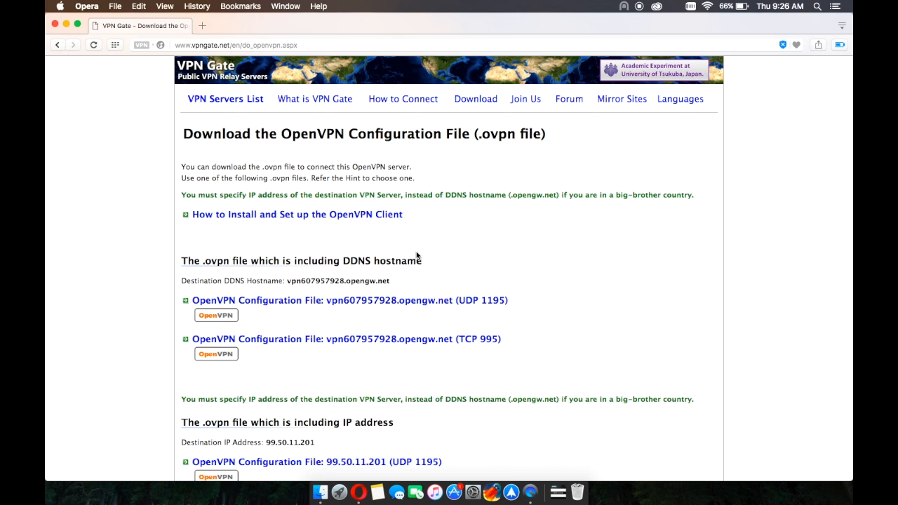
Download the OpenVPN configuration file for vpn607957928.opengw.net (UDP 1195)
click(351, 300)
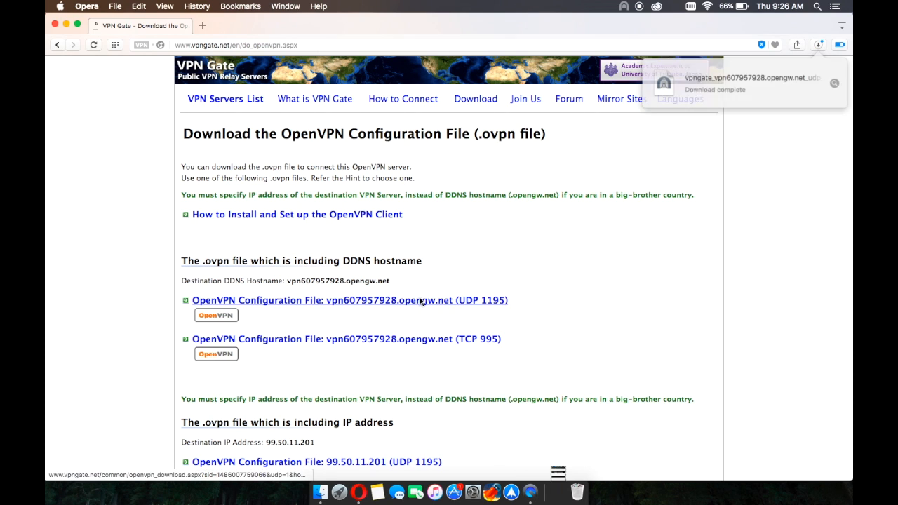
mouse_move(676, 119)
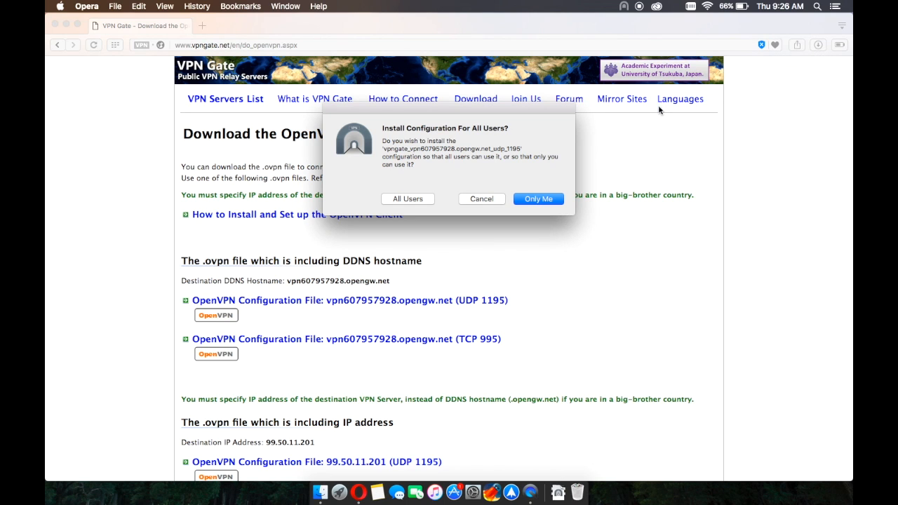
Install the vpn607957928 configuration for Only Me, authorize it, and bring up Tunnelblick's menu-bar connection options
click(539, 199)
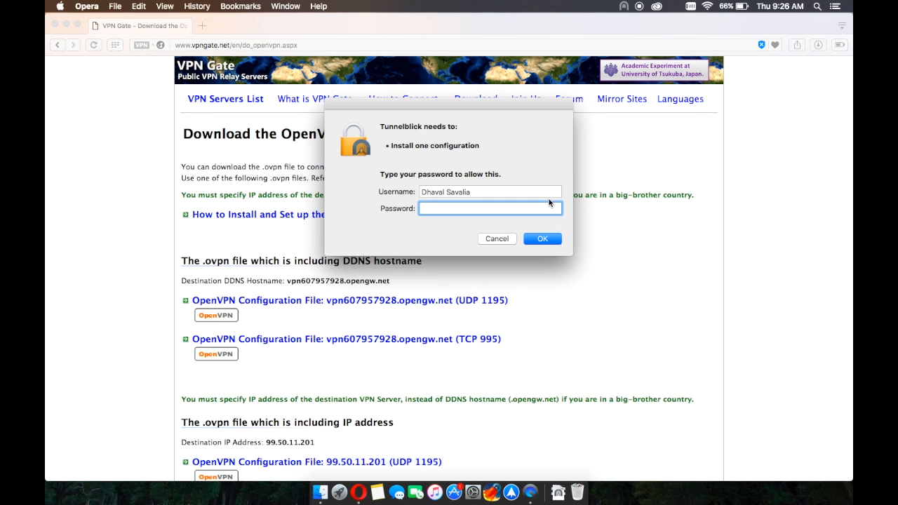
click(542, 238)
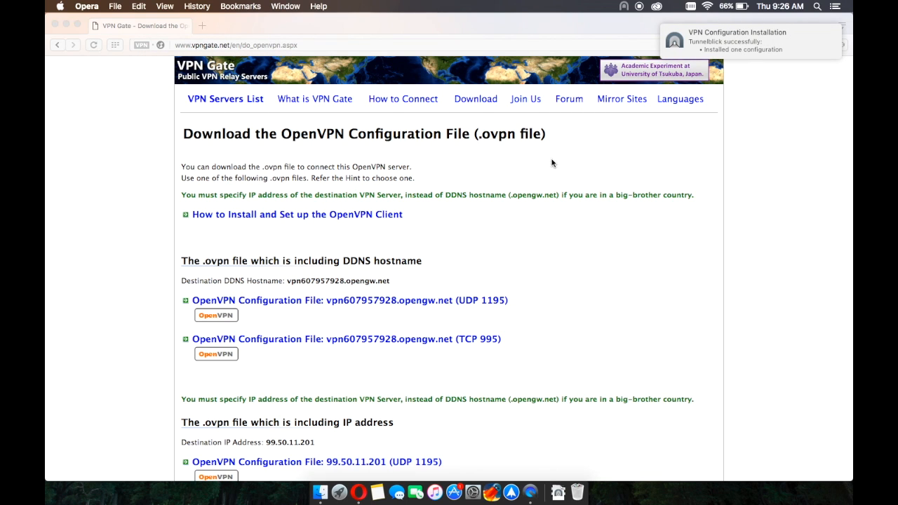
mouse_move(629, 7)
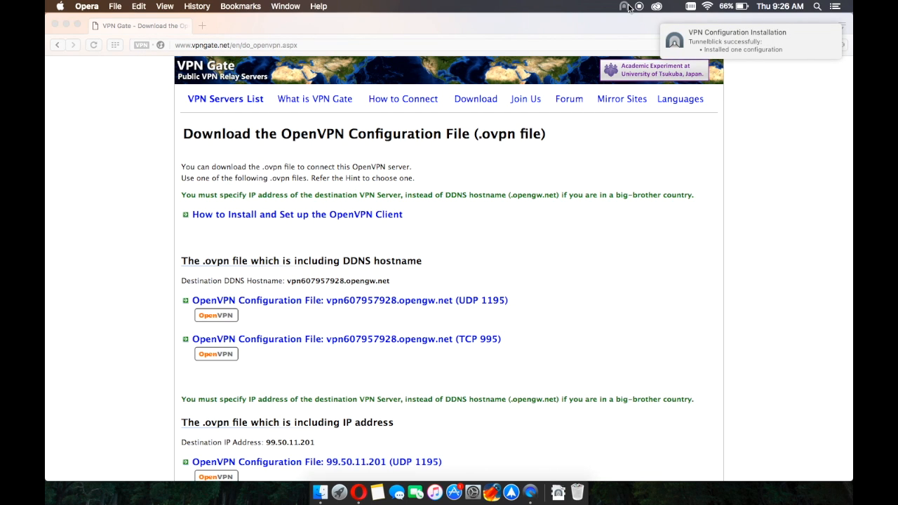
click(624, 5)
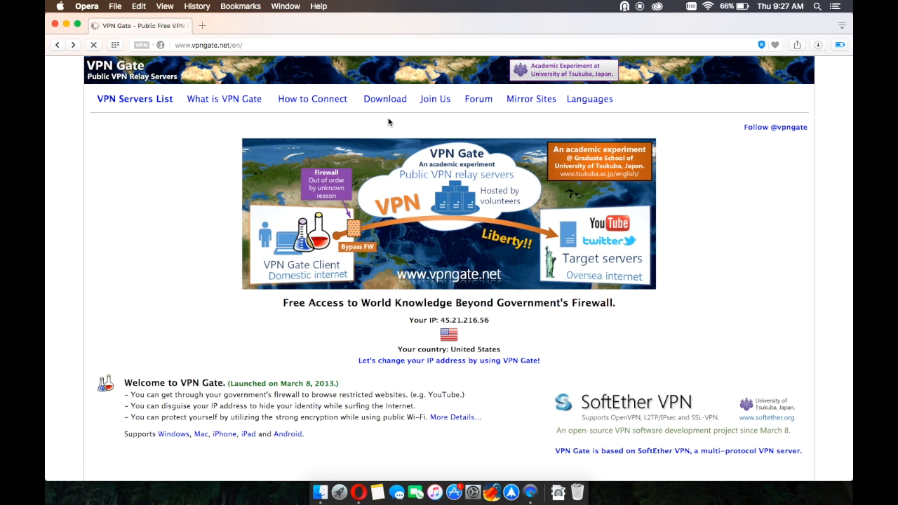
Reload VPN Gate's home page to read the new 'Your IP' 45.21.216.56 in the United States
double_click(559, 303)
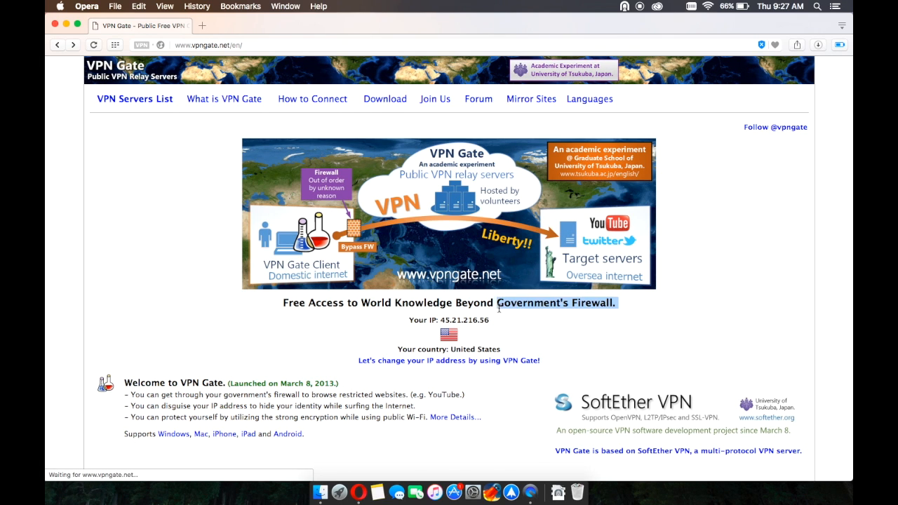